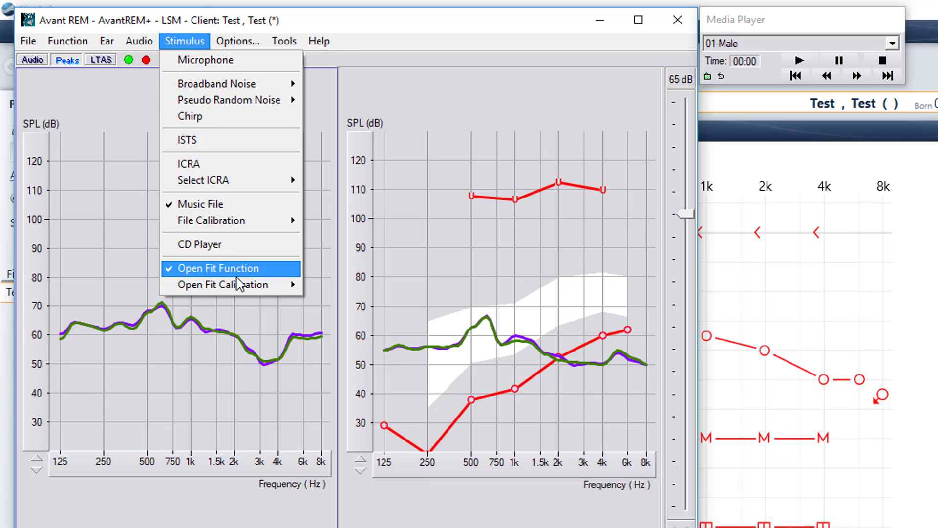
{"action": "mouse_move", "coordinate": [225, 284]}
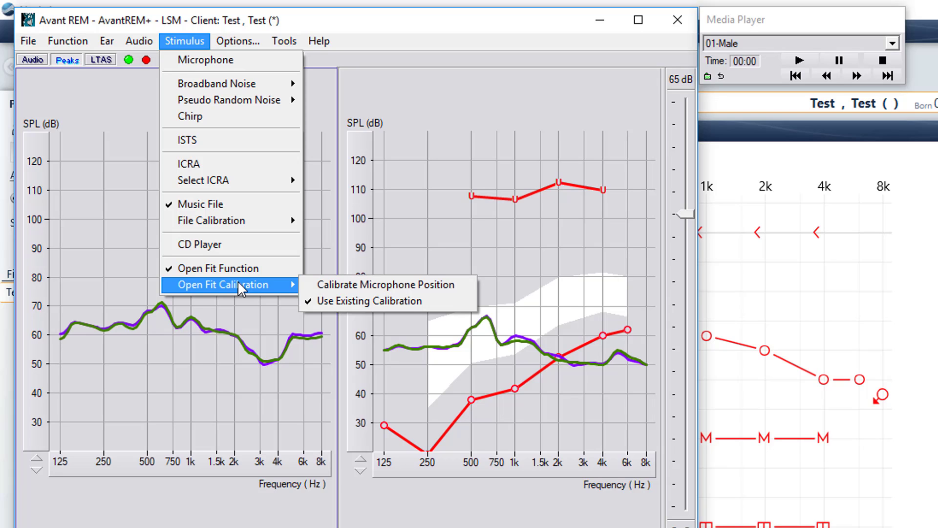
{"action": "mouse_move", "coordinate": [290, 288]}
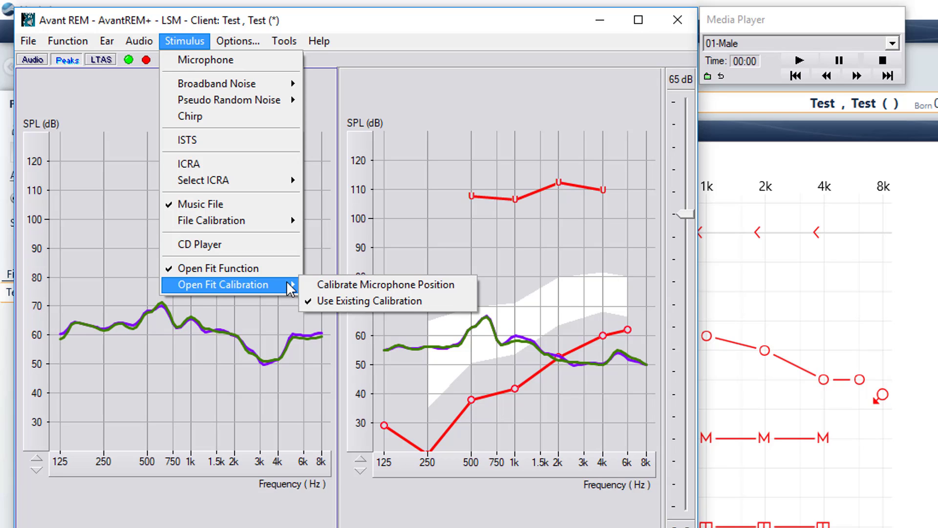
Recalibrate the open-fit microphone position and start the reference-level measurement
{"action": "left_click", "coordinate": [386, 285]}
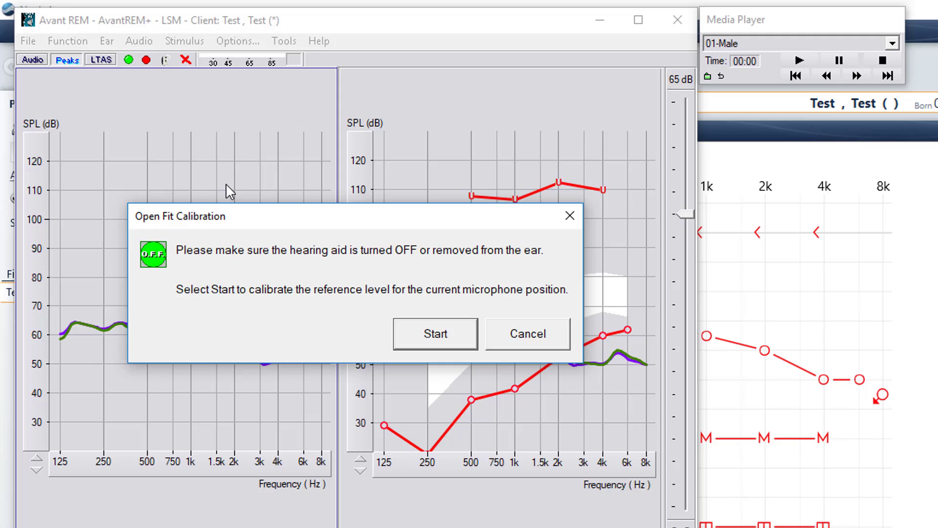
{"action": "mouse_move", "coordinate": [413, 217]}
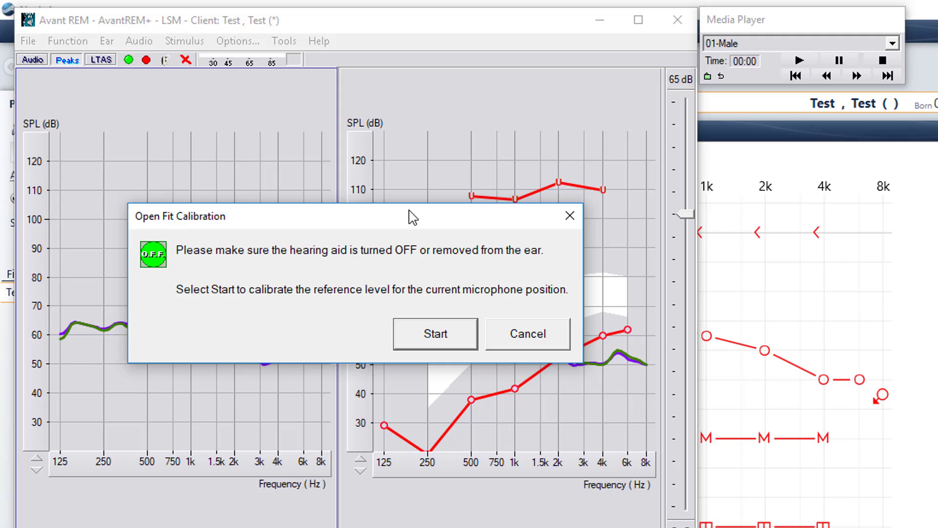
{"action": "left_click", "coordinate": [435, 334]}
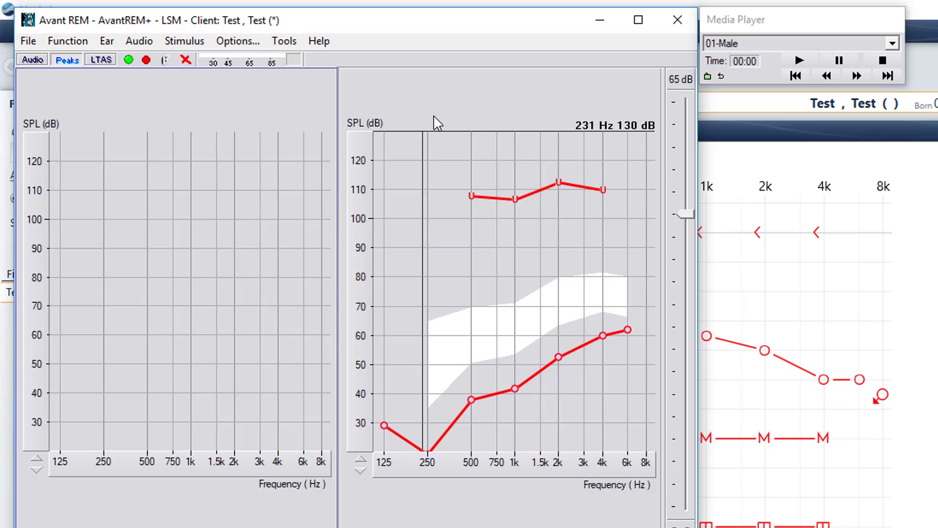
{"action": "mouse_move", "coordinate": [695, 72]}
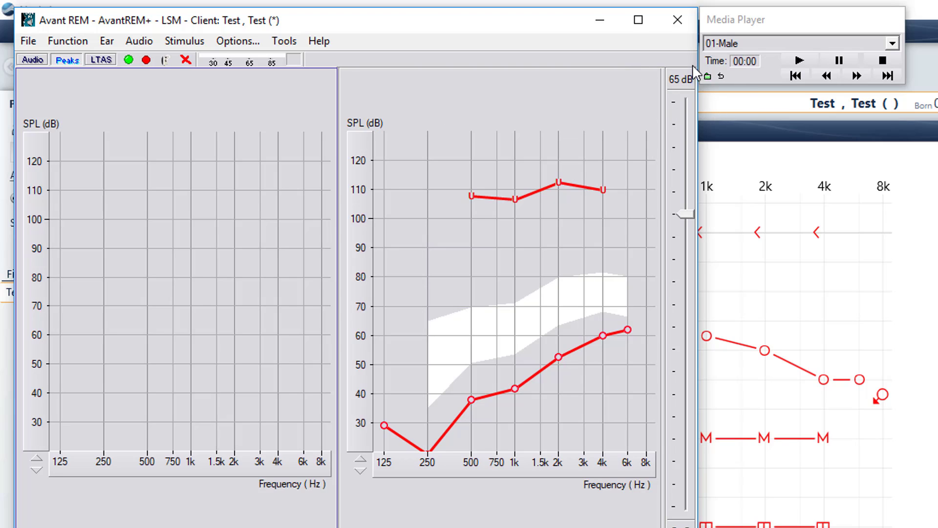
{"action": "mouse_move", "coordinate": [670, 66]}
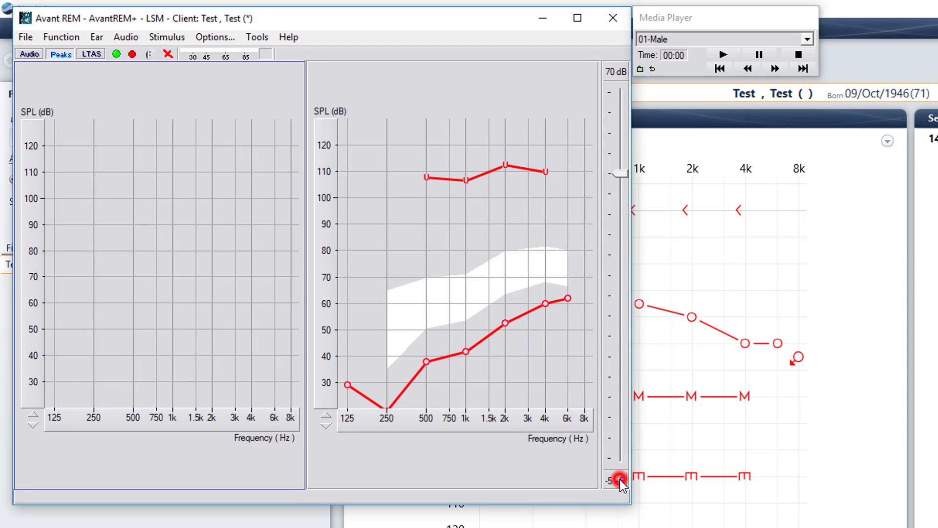
Step the stimulus level up to 80 dB, then down to 65 dB and 50 dB
{"action": "left_click", "coordinate": [620, 482]}
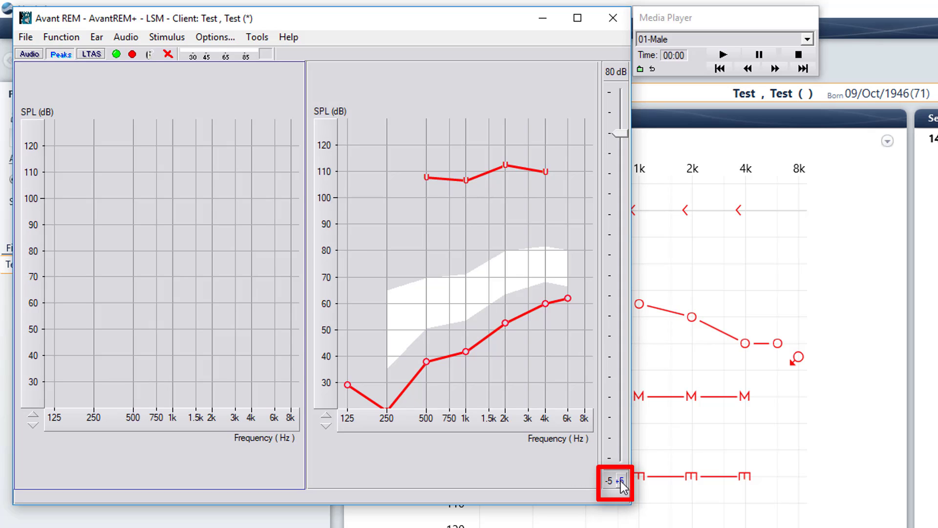
{"action": "left_click", "coordinate": [610, 481]}
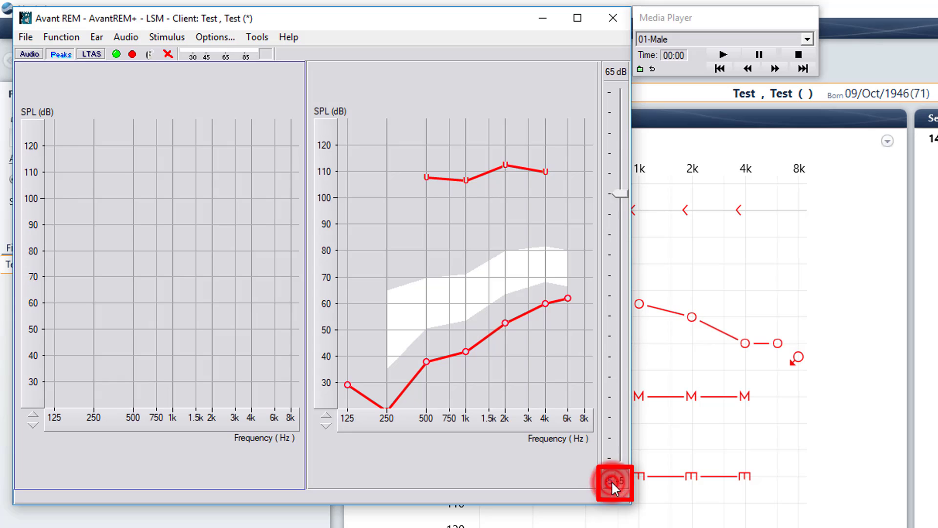
{"action": "left_click", "coordinate": [609, 480]}
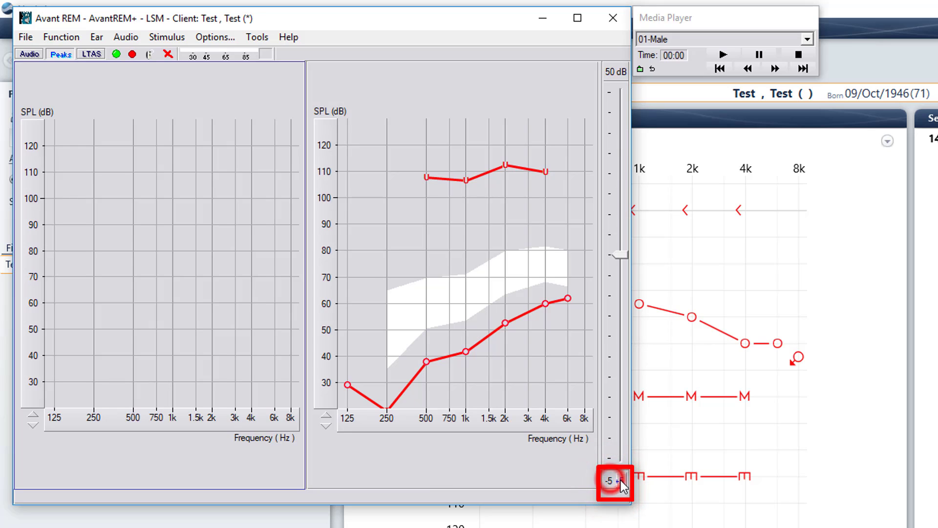